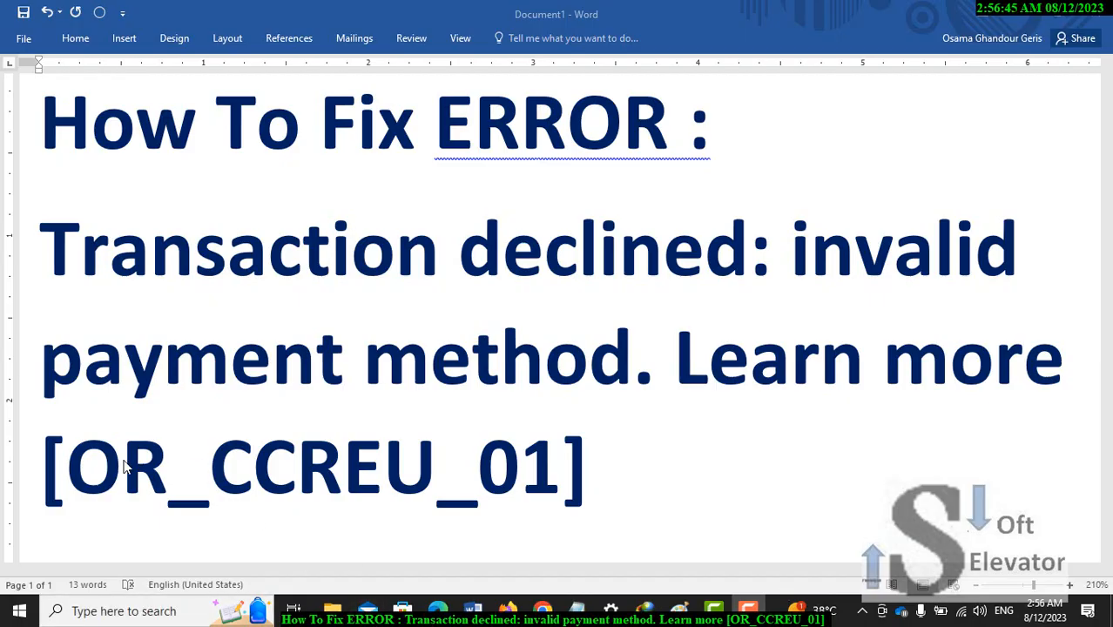
{"action": "mouse_move", "coordinate": [541, 611]}
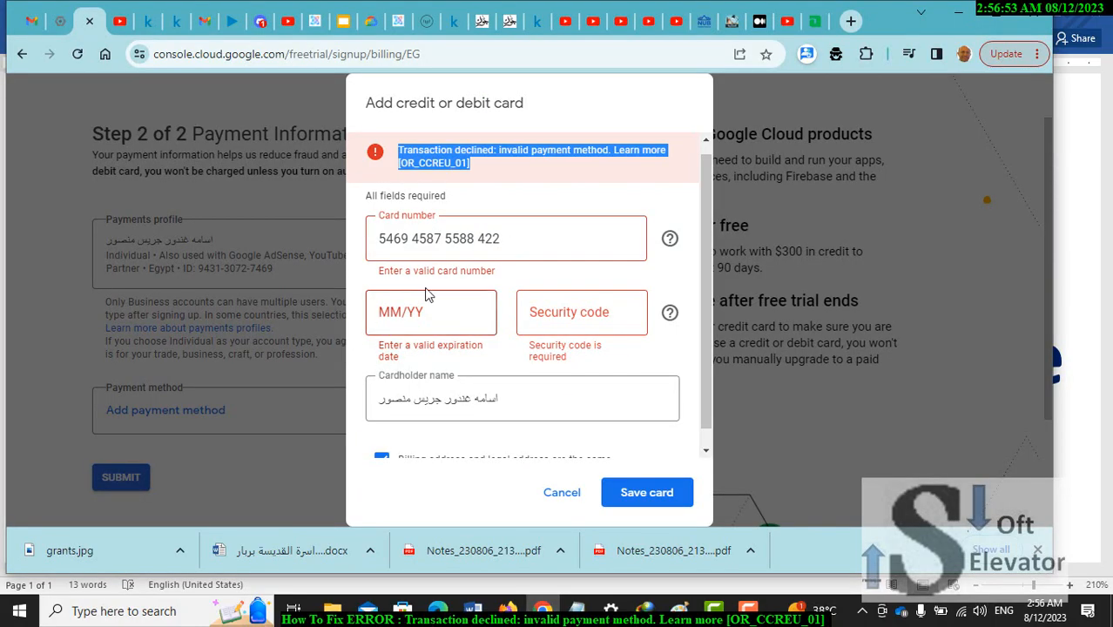
- Leave the declined add-card dialog and switch to the Adyen Docs test card tab
{"action": "left_click", "coordinate": [431, 312]}
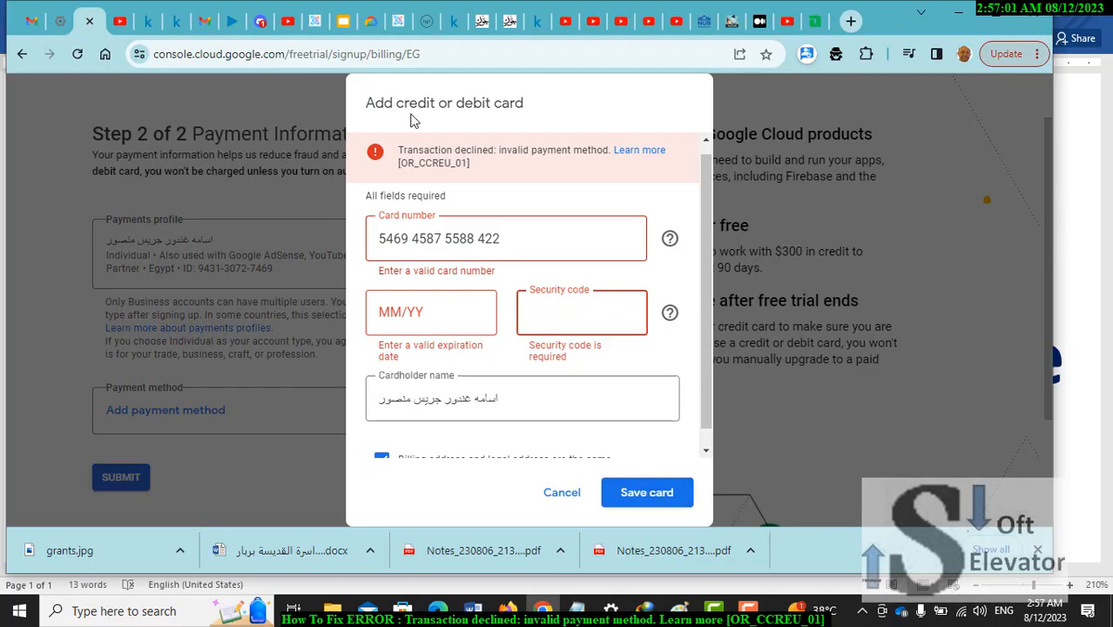
{"action": "left_click", "coordinate": [581, 311]}
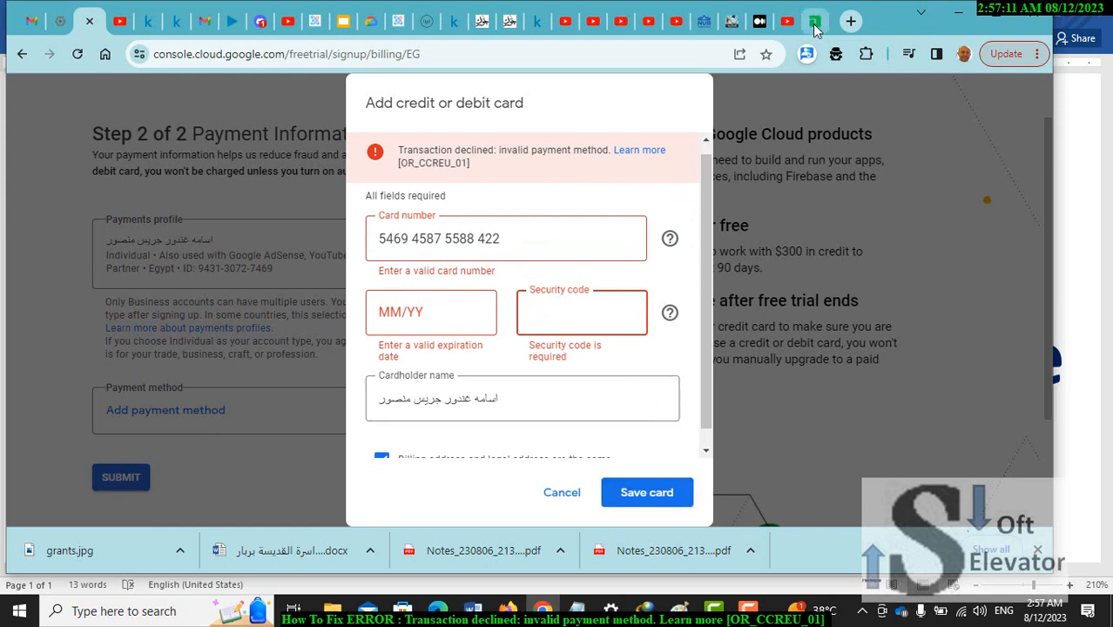
{"action": "left_click", "coordinate": [814, 20]}
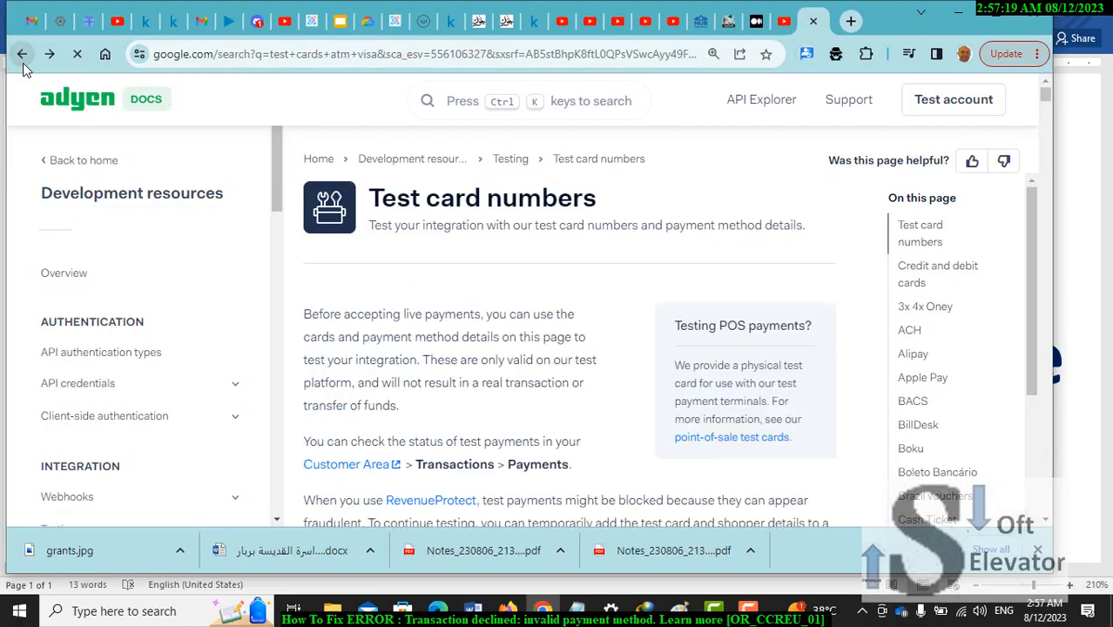
- Go back to the 'test cards atm visa' results and reopen Adyen's Test card numbers page
{"action": "left_click", "coordinate": [22, 54]}
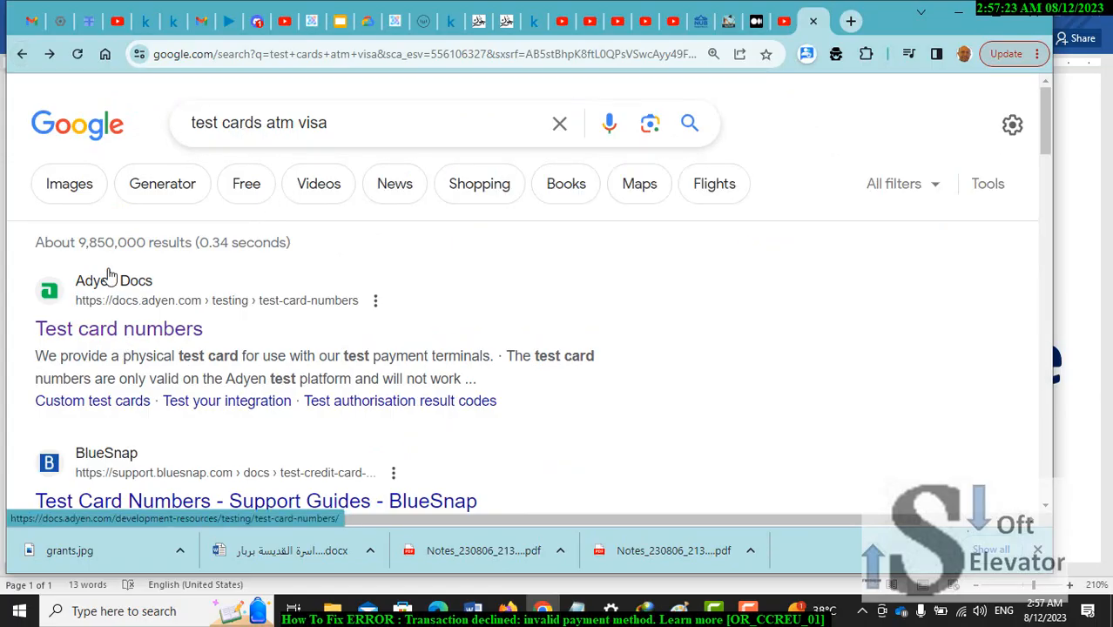
{"action": "mouse_move", "coordinate": [148, 330]}
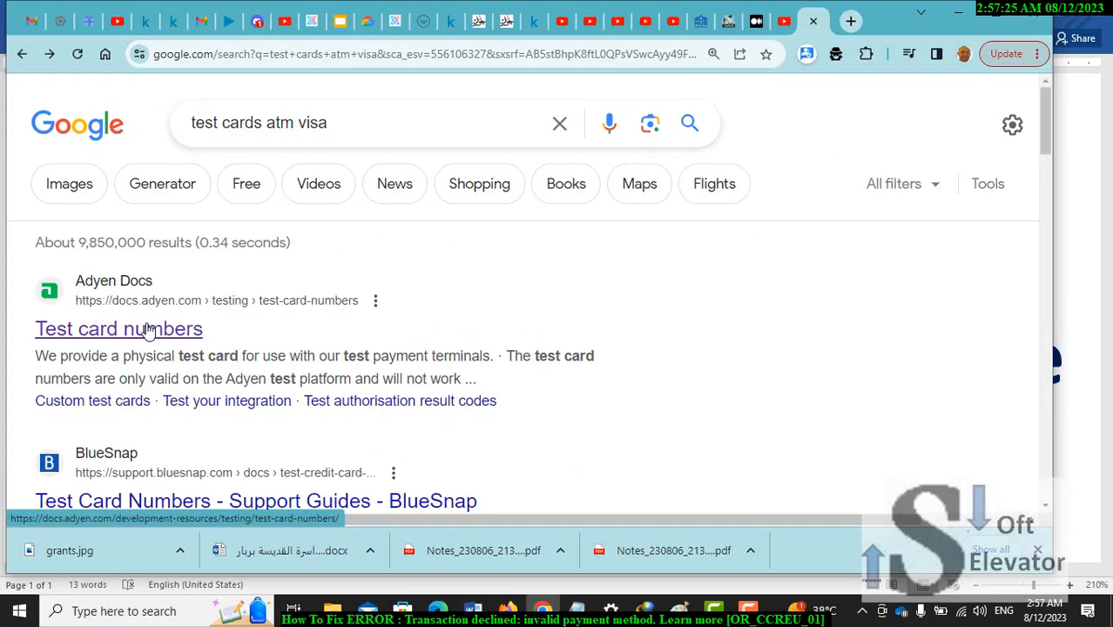
{"action": "left_click", "coordinate": [119, 329]}
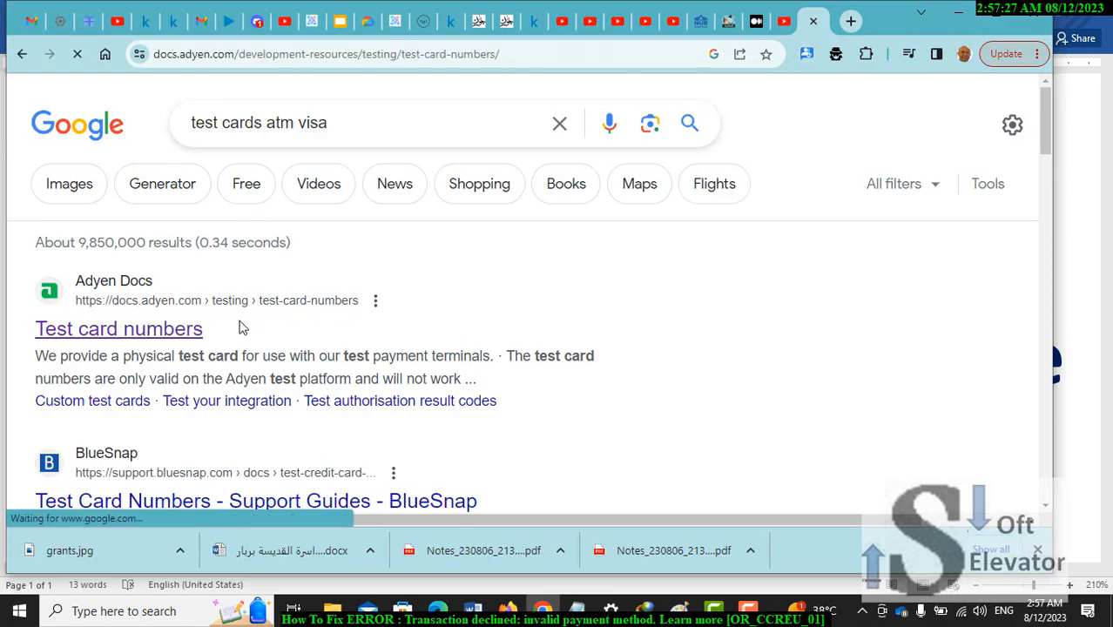
{"action": "left_click", "coordinate": [119, 329]}
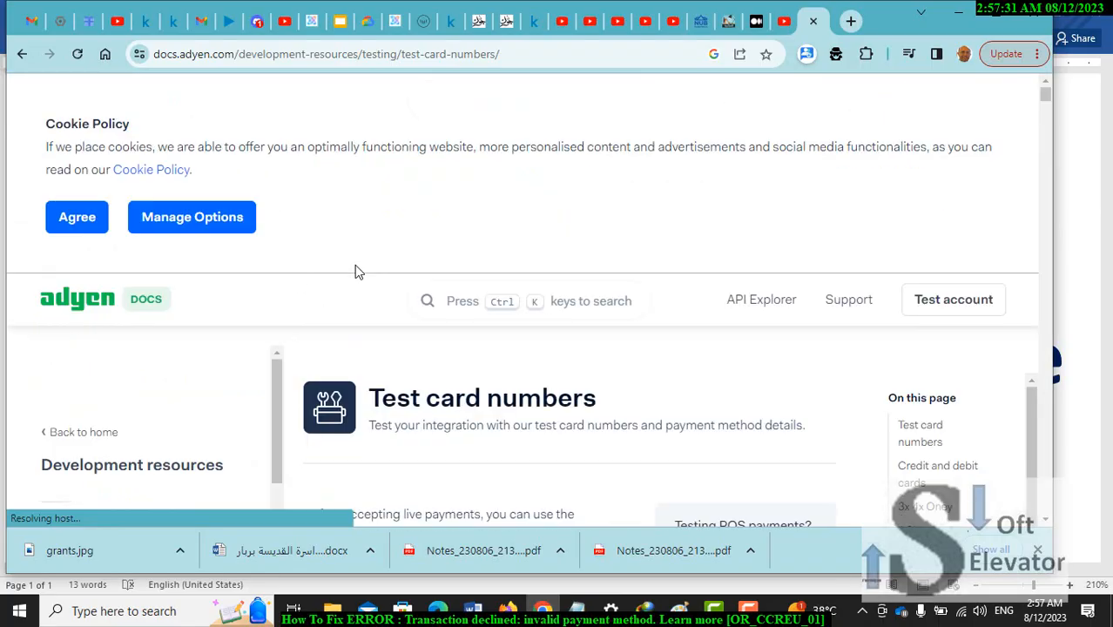
{"action": "scroll", "scroll_direction": "down", "scroll_amount": 3}
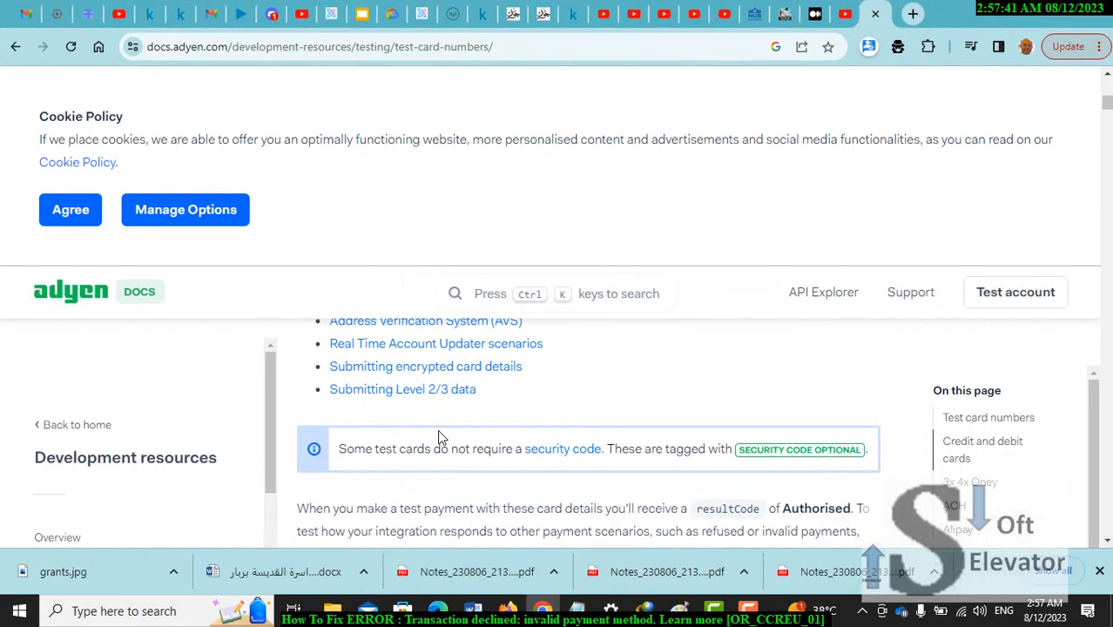
{"action": "scroll", "scroll_direction": "down", "scroll_amount": 3}
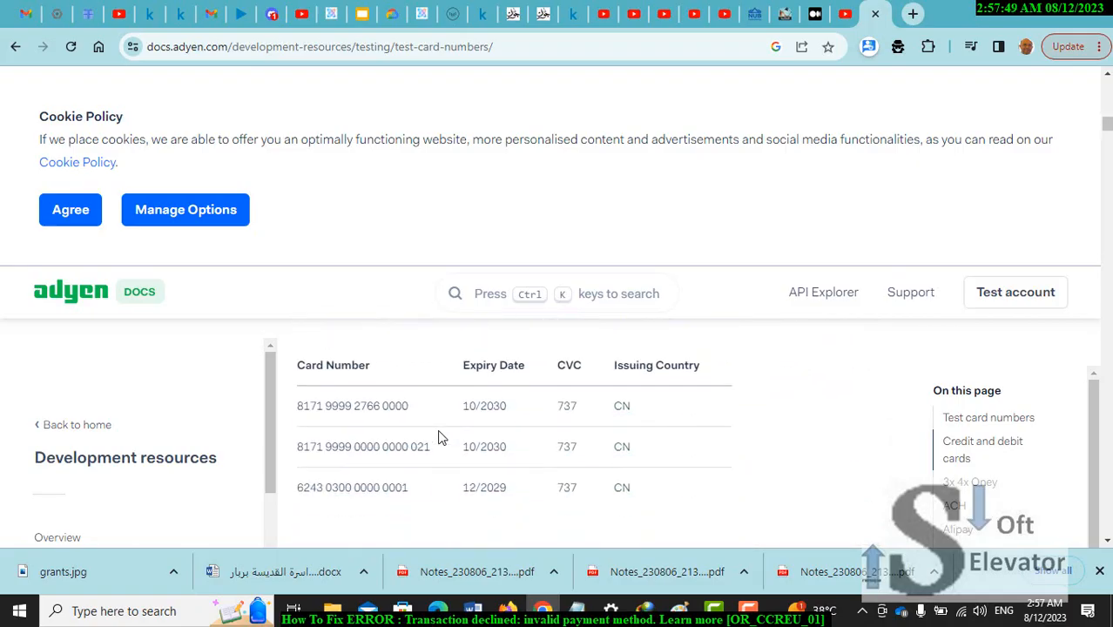
{"action": "scroll", "scroll_direction": "down", "scroll_amount": 3}
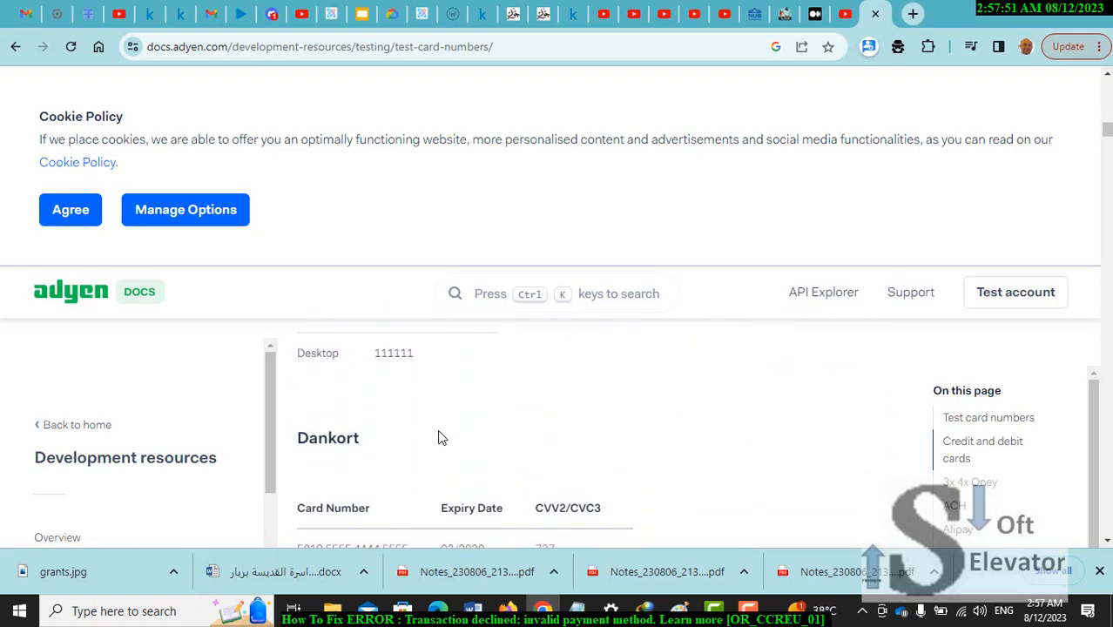
{"action": "scroll", "scroll_direction": "down", "scroll_amount": 3}
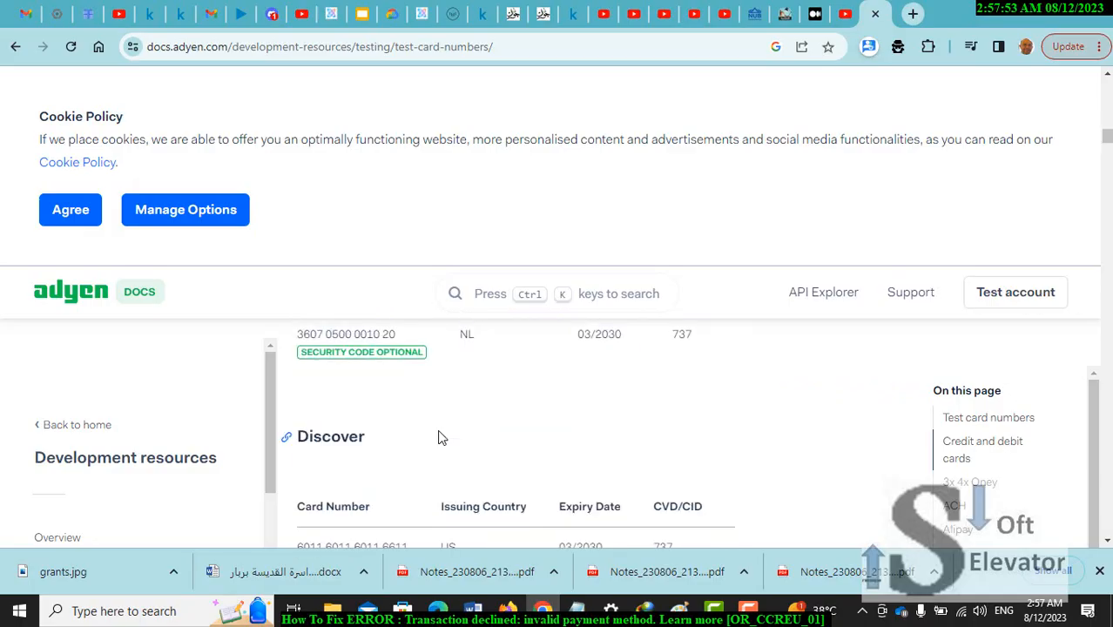
{"action": "scroll", "scroll_direction": "down", "scroll_amount": 3}
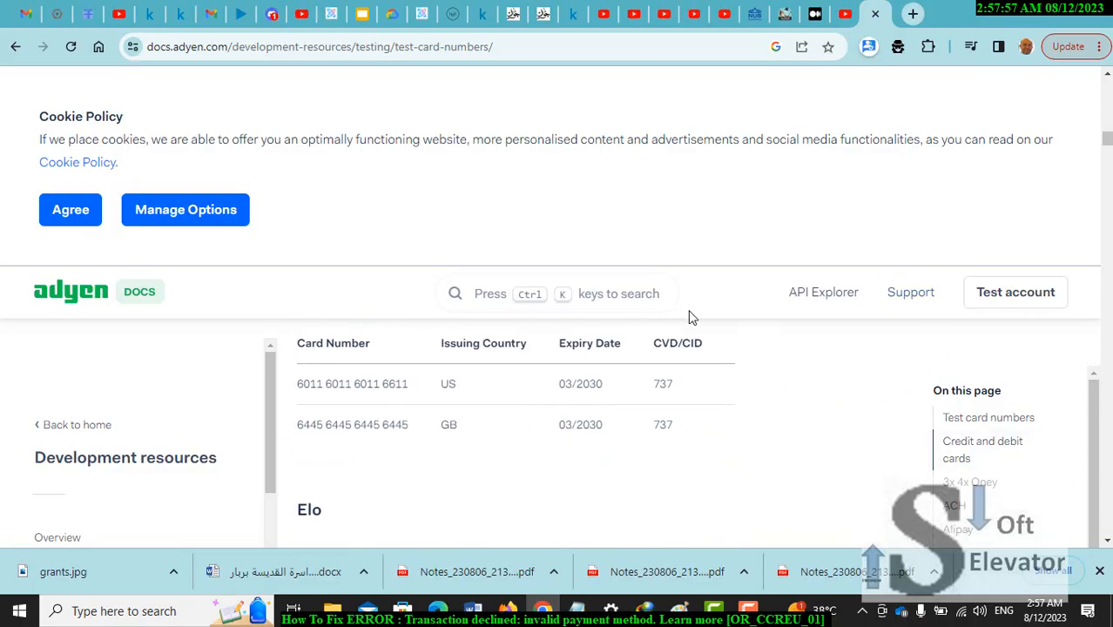
{"action": "scroll", "scroll_direction": "down", "scroll_amount": 3}
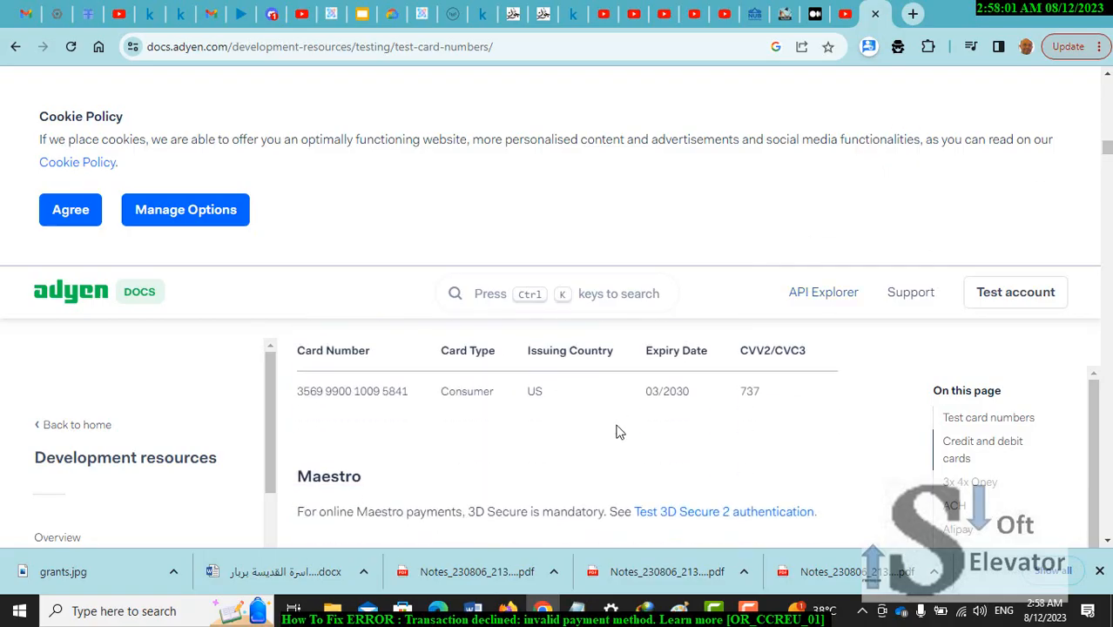
{"action": "scroll", "scroll_direction": "down", "scroll_amount": 3}
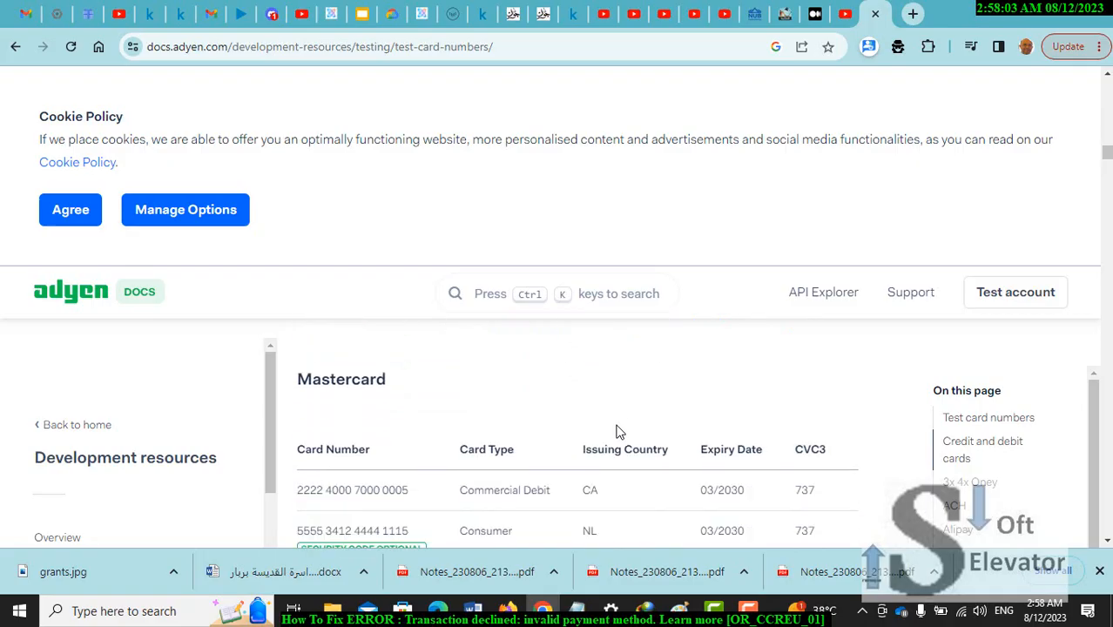
{"action": "scroll", "scroll_direction": "down", "scroll_amount": 3}
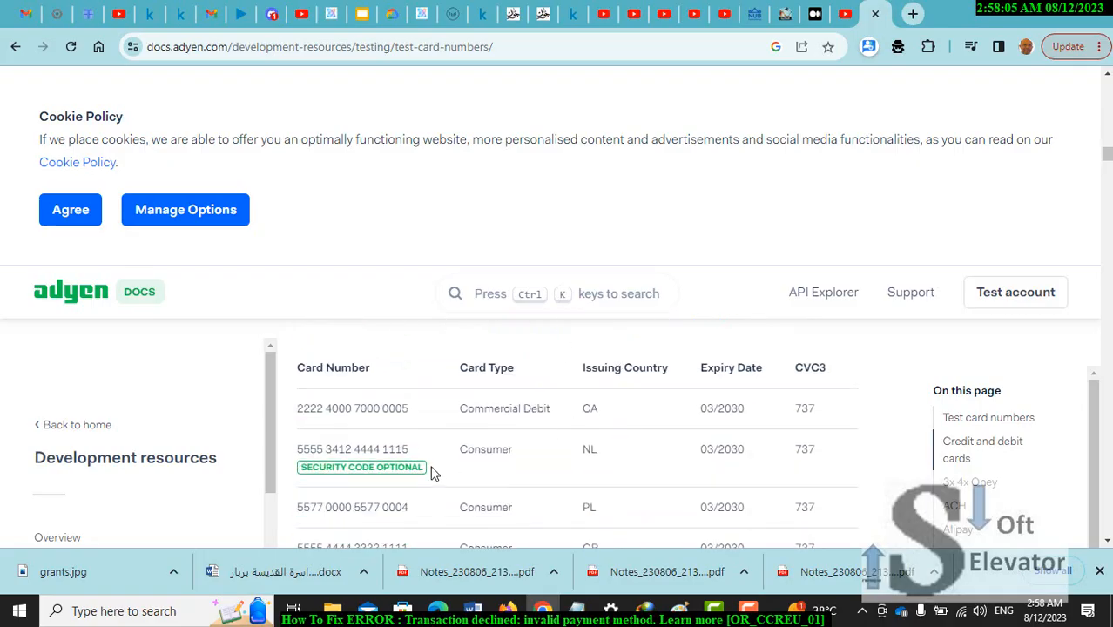
{"action": "double_click", "coordinate": [352, 407]}
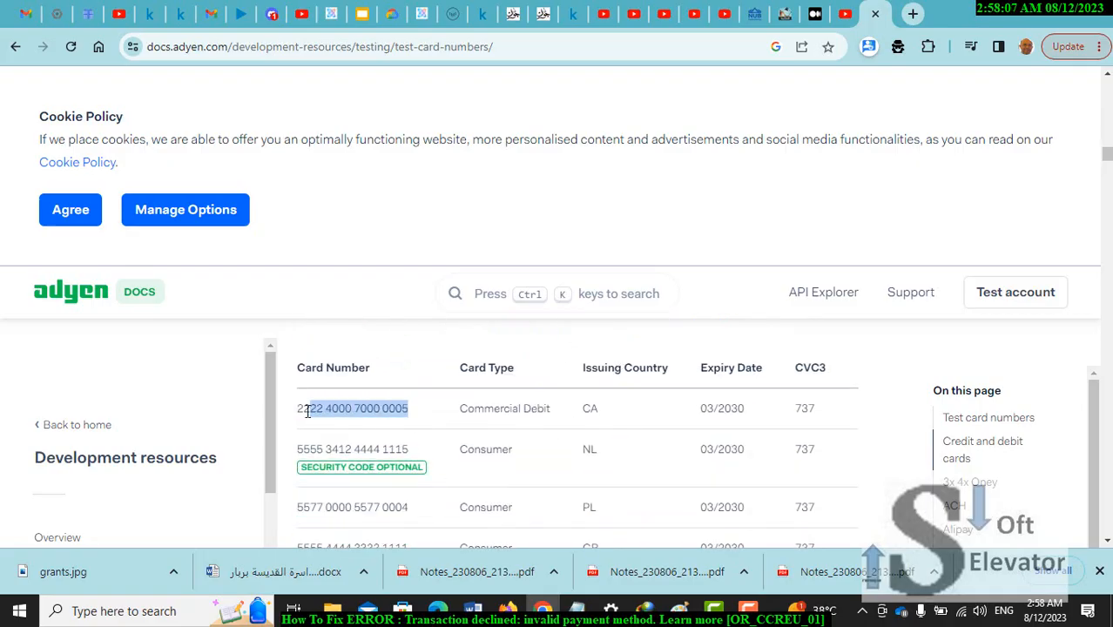
{"action": "right_click", "coordinate": [352, 407]}
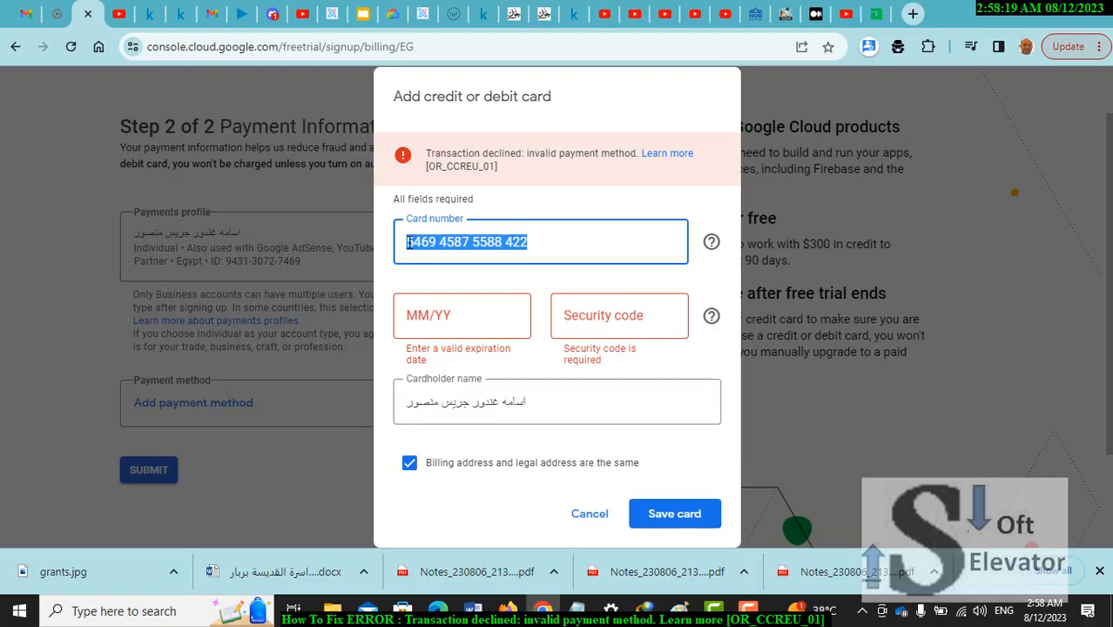
{"action": "type", "text": "2222 4000 7000 0005"}
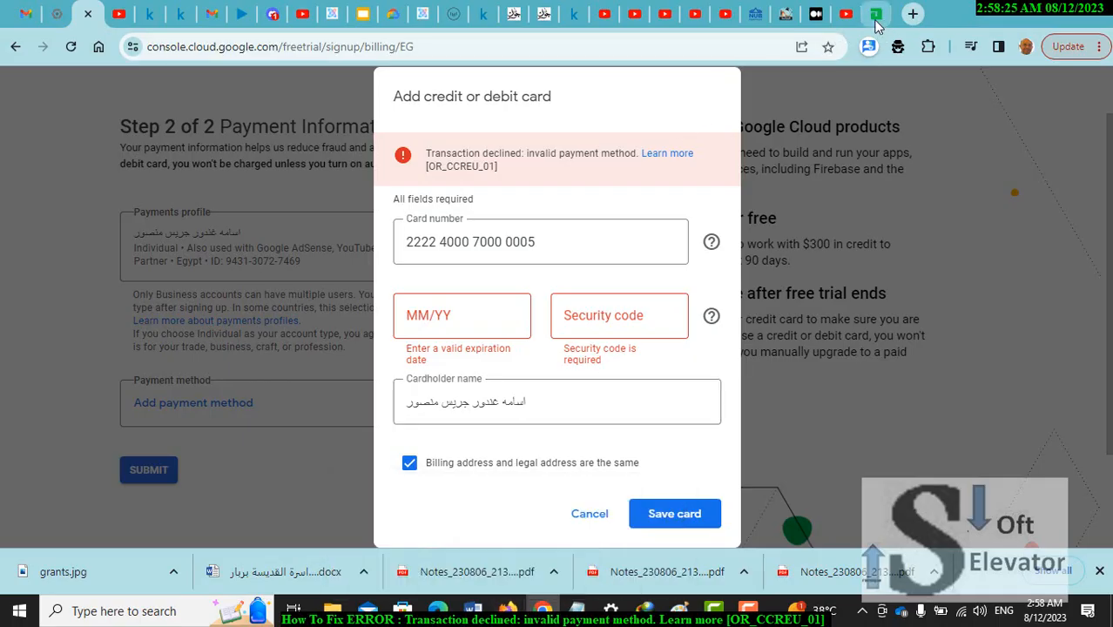
{"action": "left_click", "coordinate": [875, 14]}
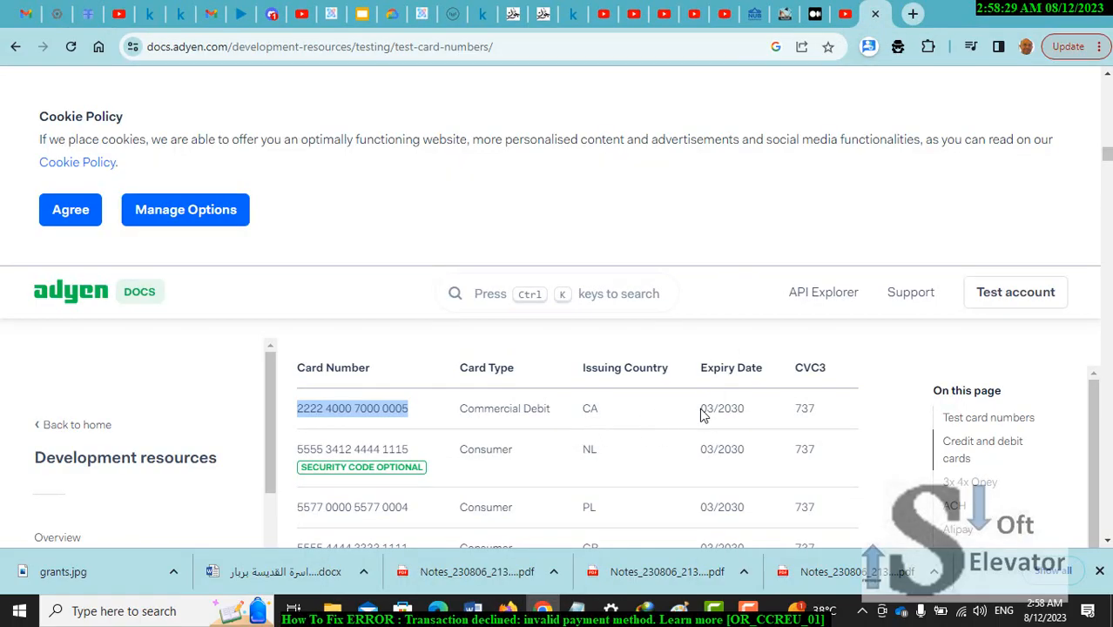
{"action": "mouse_move", "coordinate": [738, 415]}
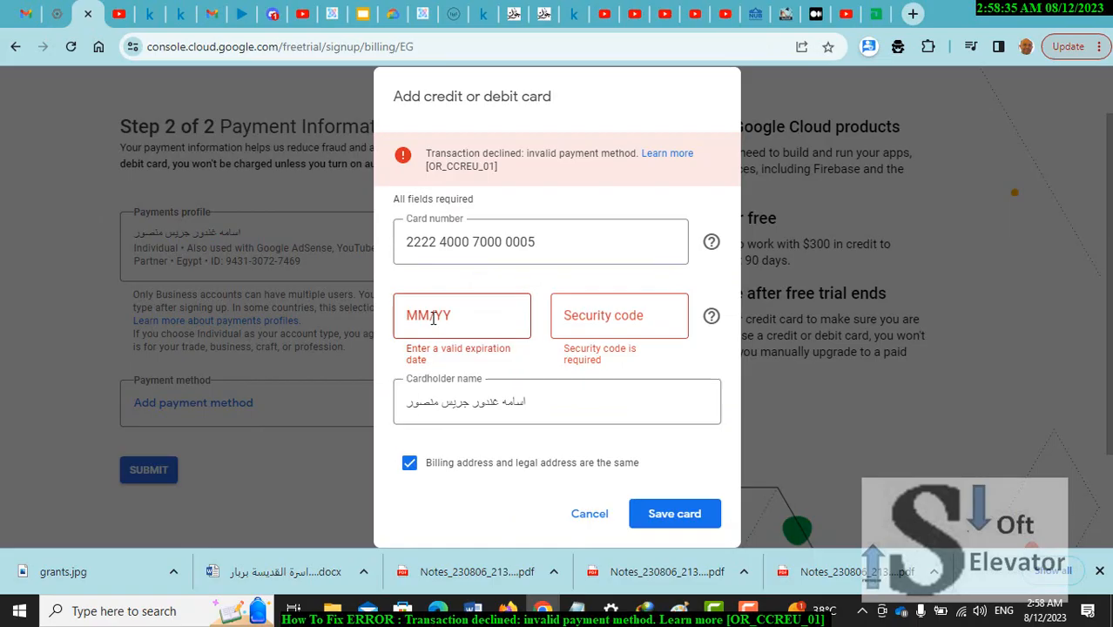
{"action": "type", "text": "0"}
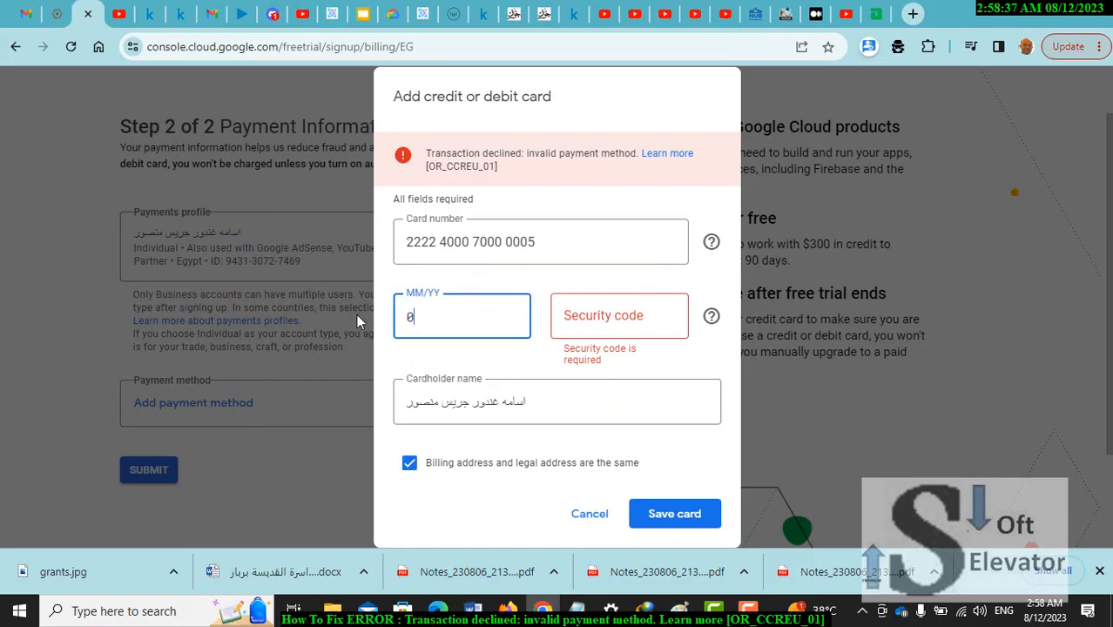
{"action": "type", "text": "3 /"}
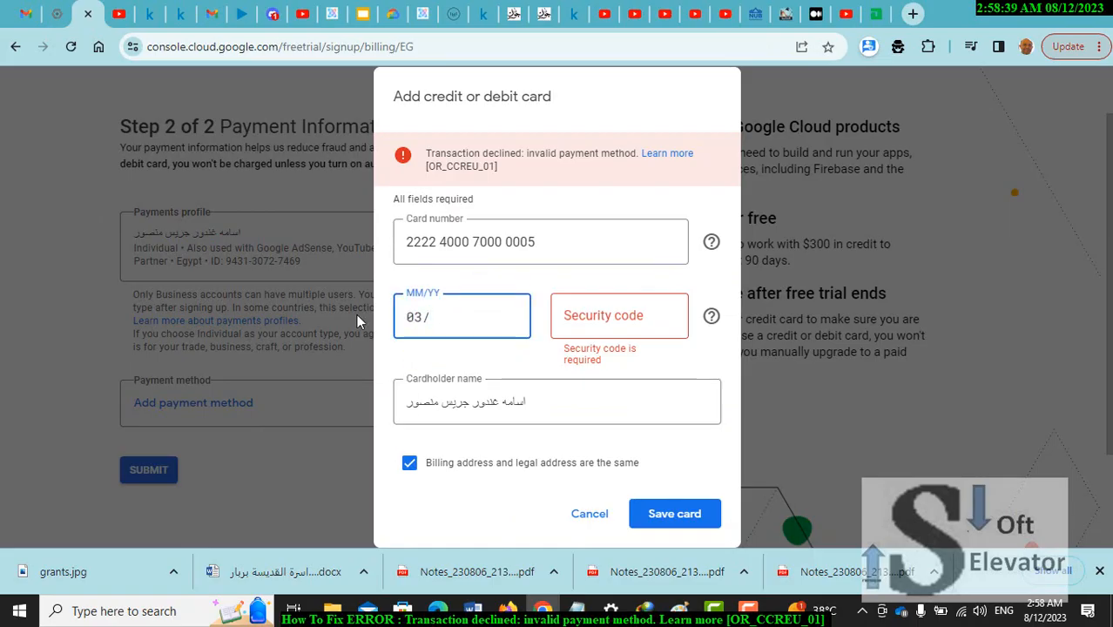
{"action": "type", "text": "2"}
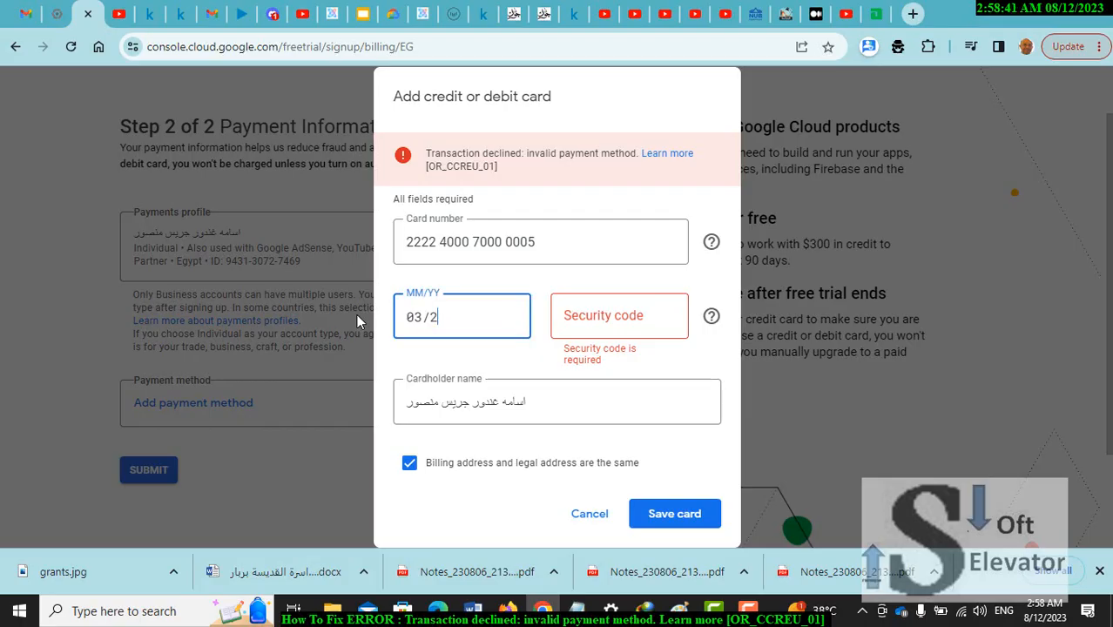
{"action": "key", "text": "Backspace"}
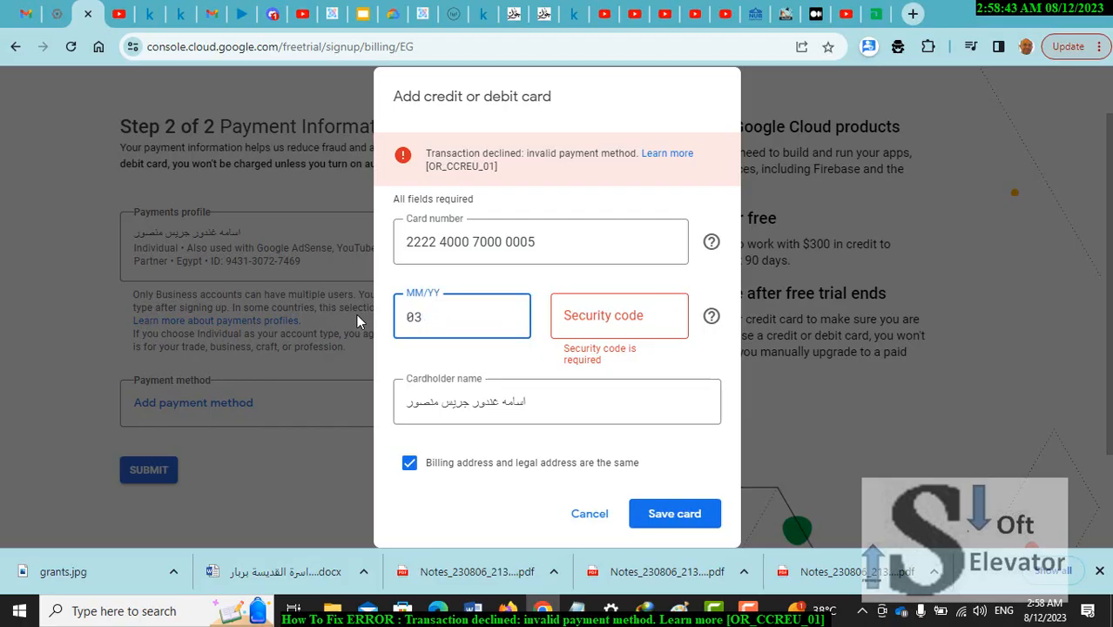
{"action": "type", "text": "/30"}
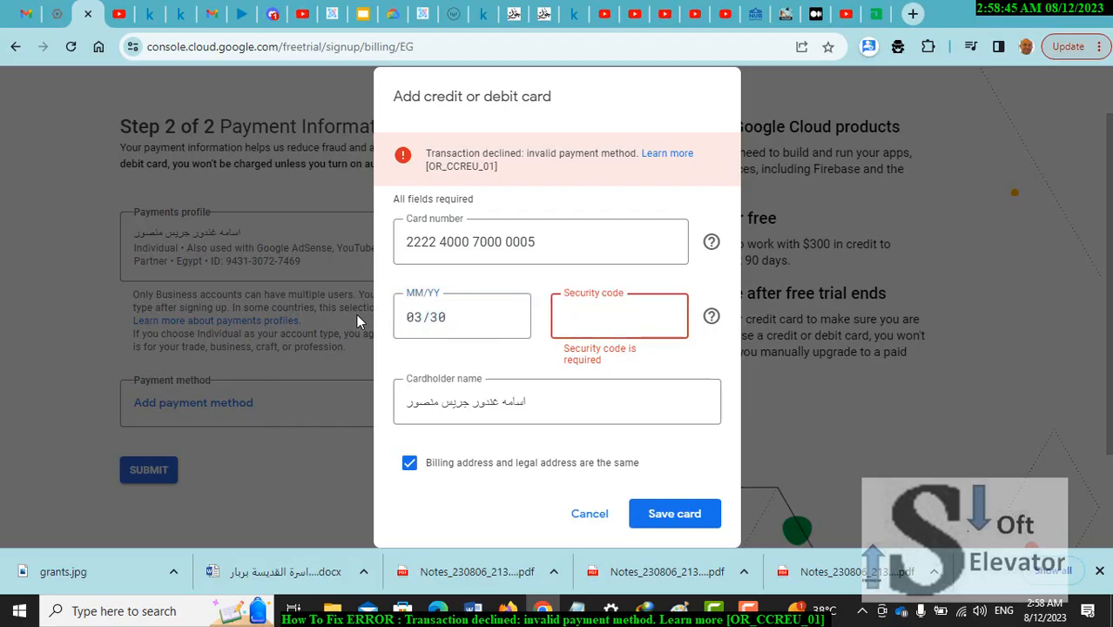
{"action": "left_click", "coordinate": [618, 317]}
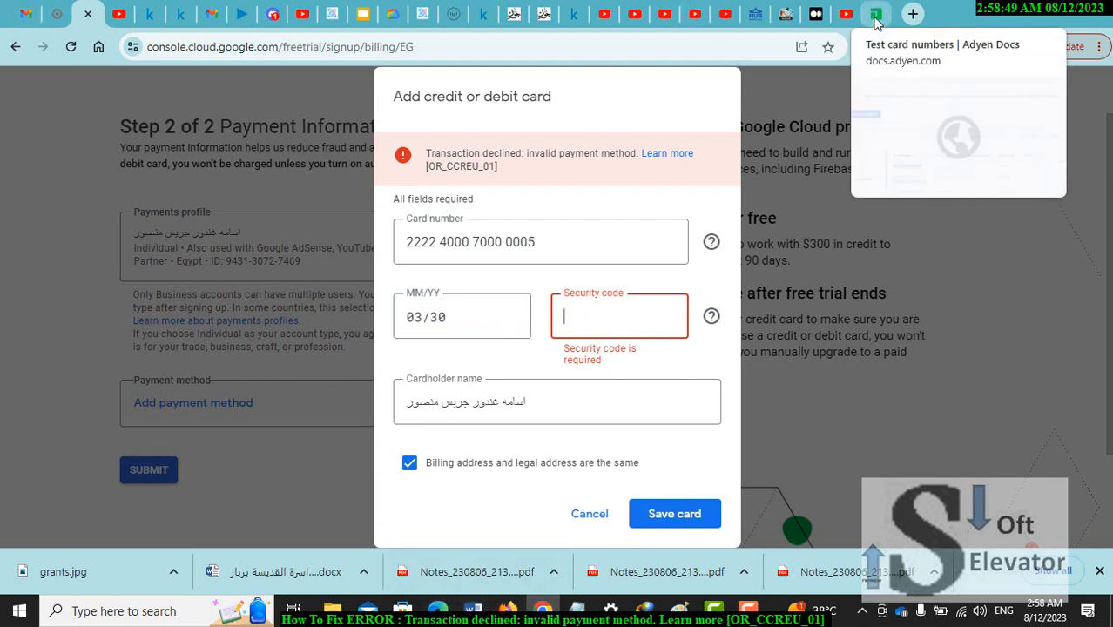
{"action": "left_click", "coordinate": [875, 14]}
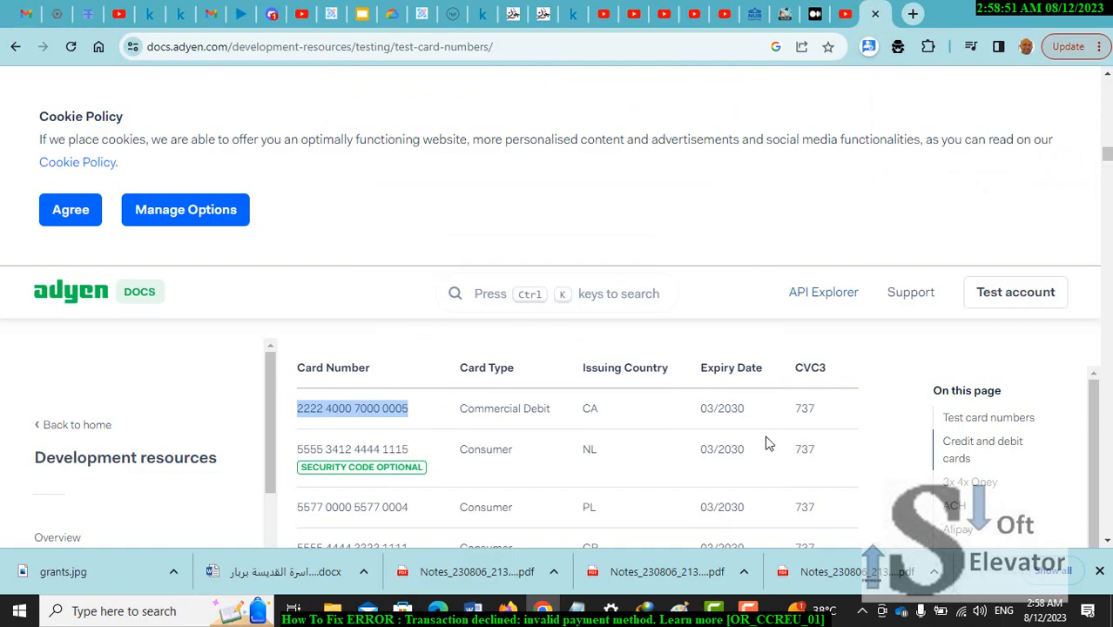
{"action": "mouse_move", "coordinate": [797, 413]}
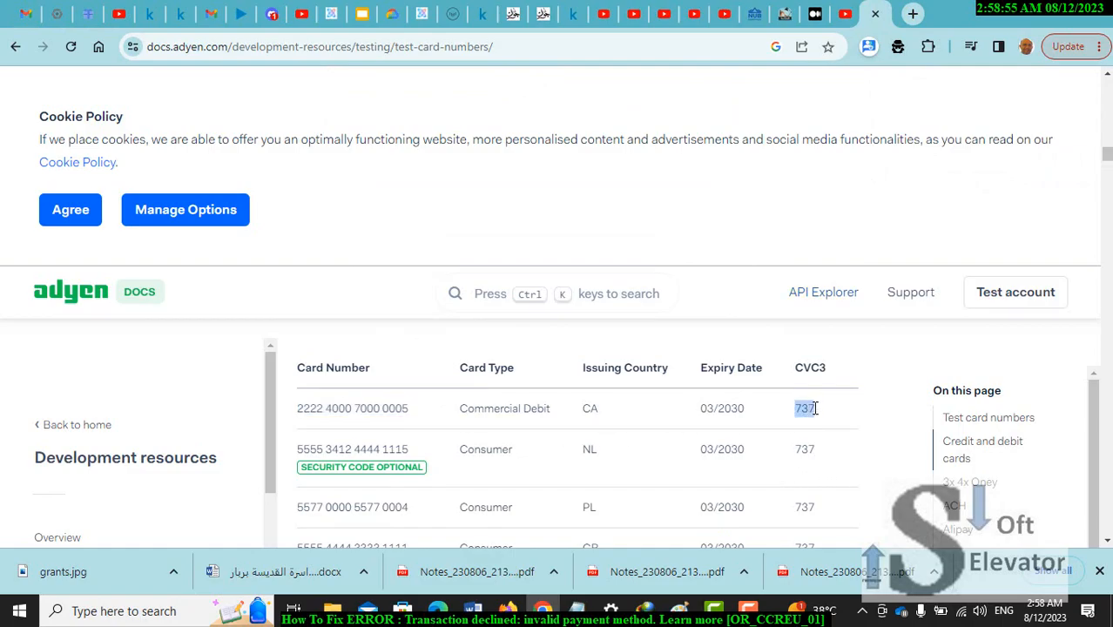
{"action": "right_click", "coordinate": [805, 408]}
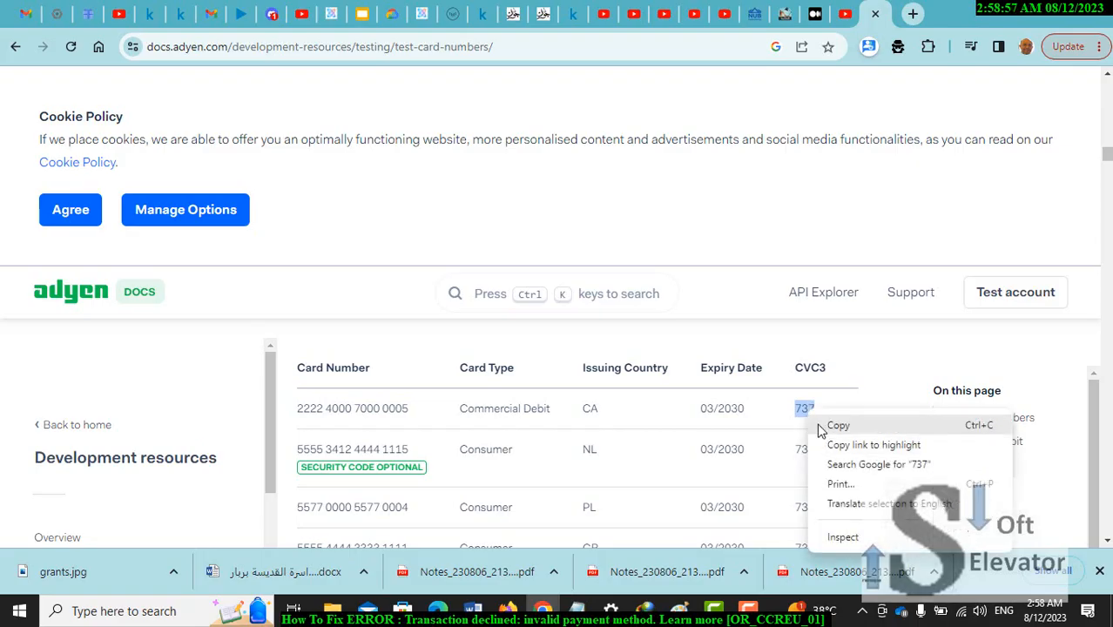
{"action": "left_click", "coordinate": [87, 15]}
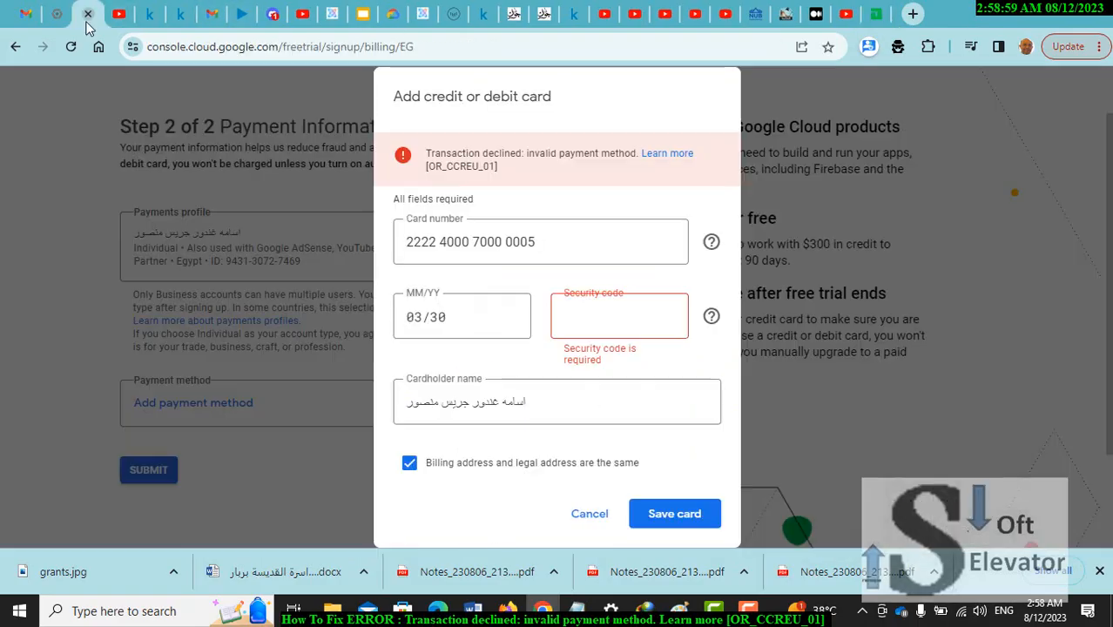
{"action": "right_click", "coordinate": [618, 316]}
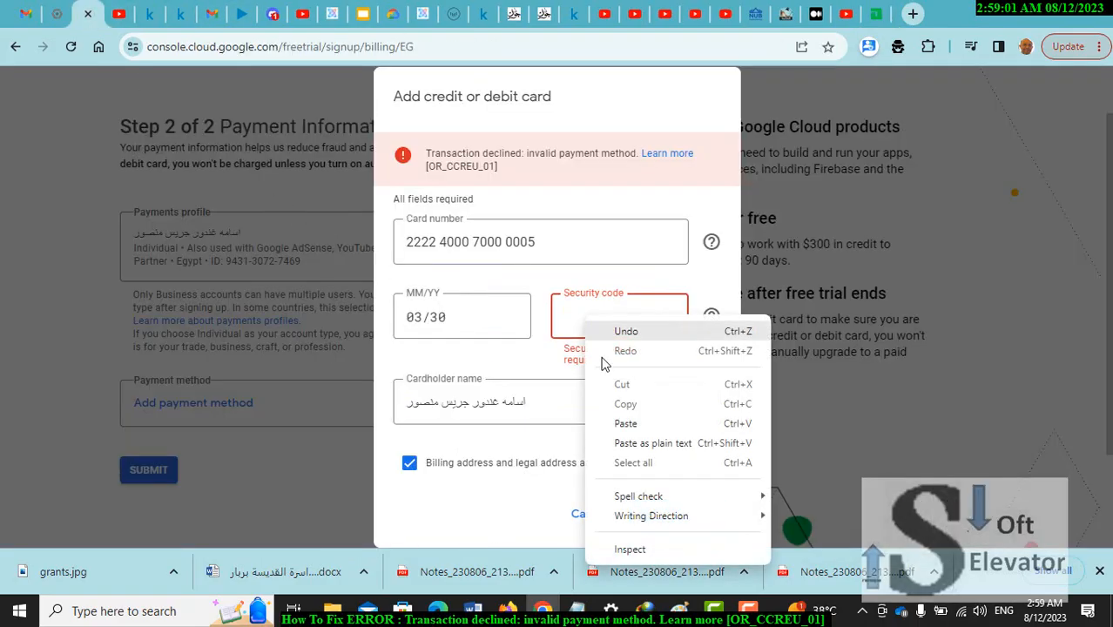
{"action": "type", "text": "737"}
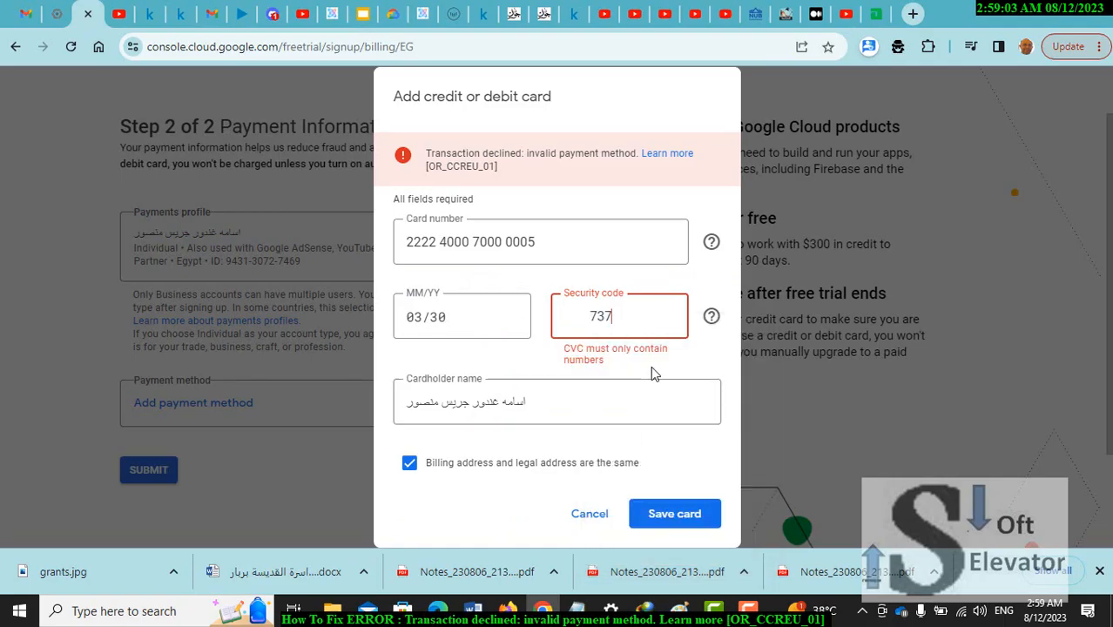
{"action": "mouse_move", "coordinate": [660, 373]}
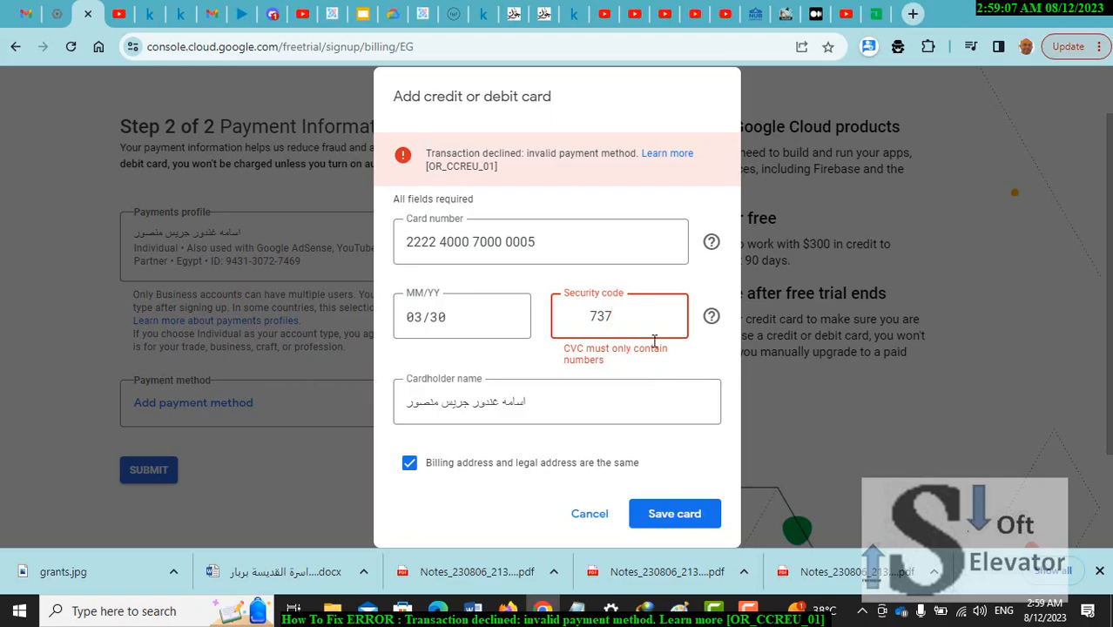
{"action": "left_click", "coordinate": [618, 317]}
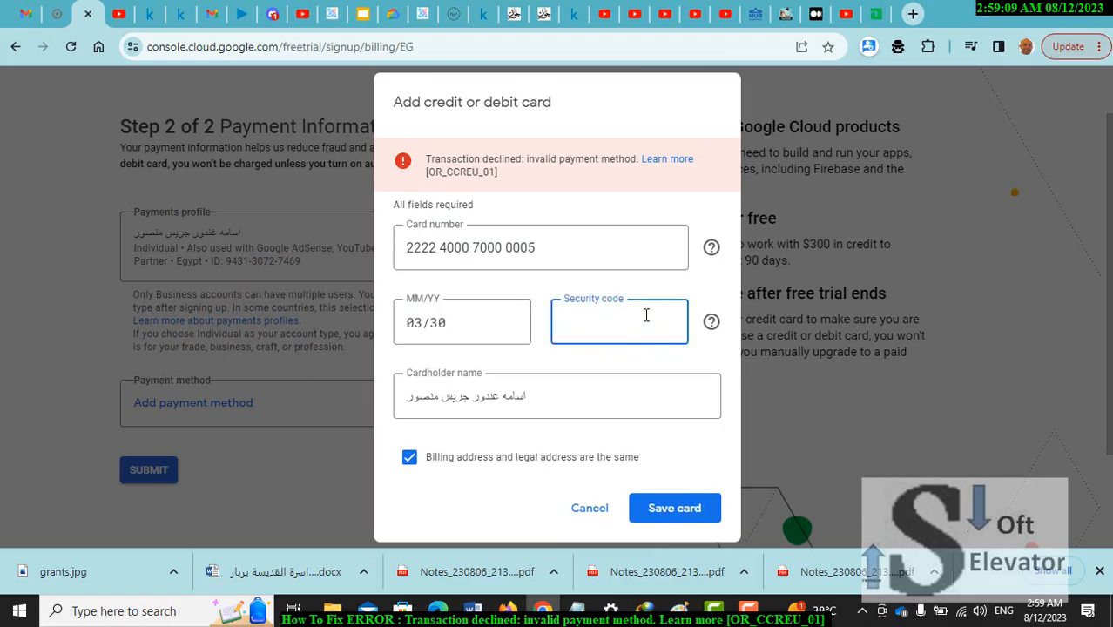
{"action": "type", "text": "737"}
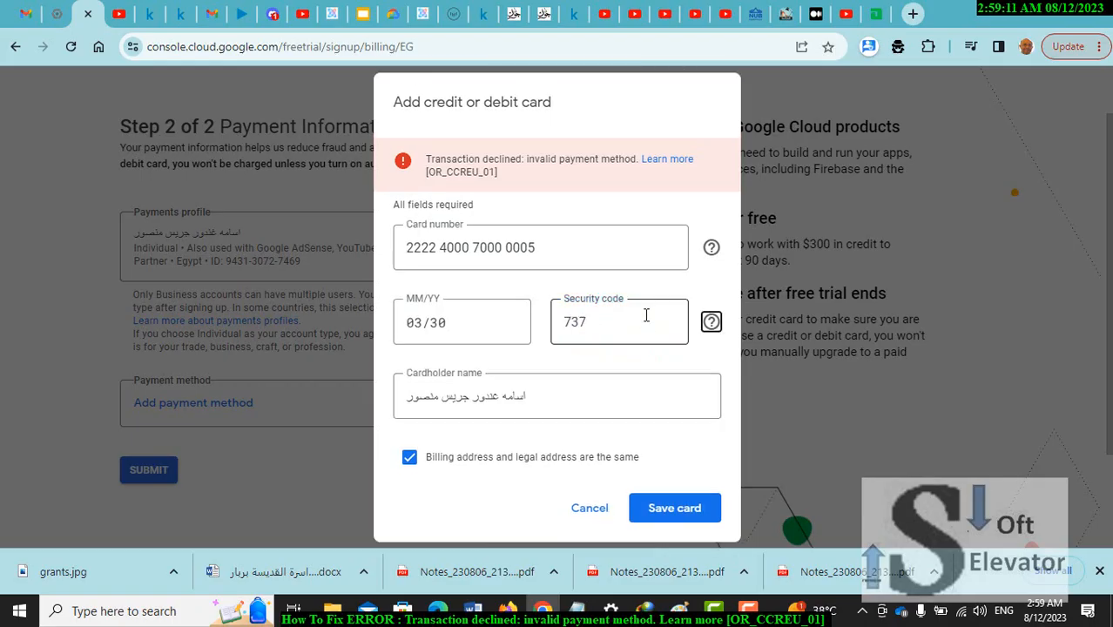
{"action": "mouse_move", "coordinate": [674, 508]}
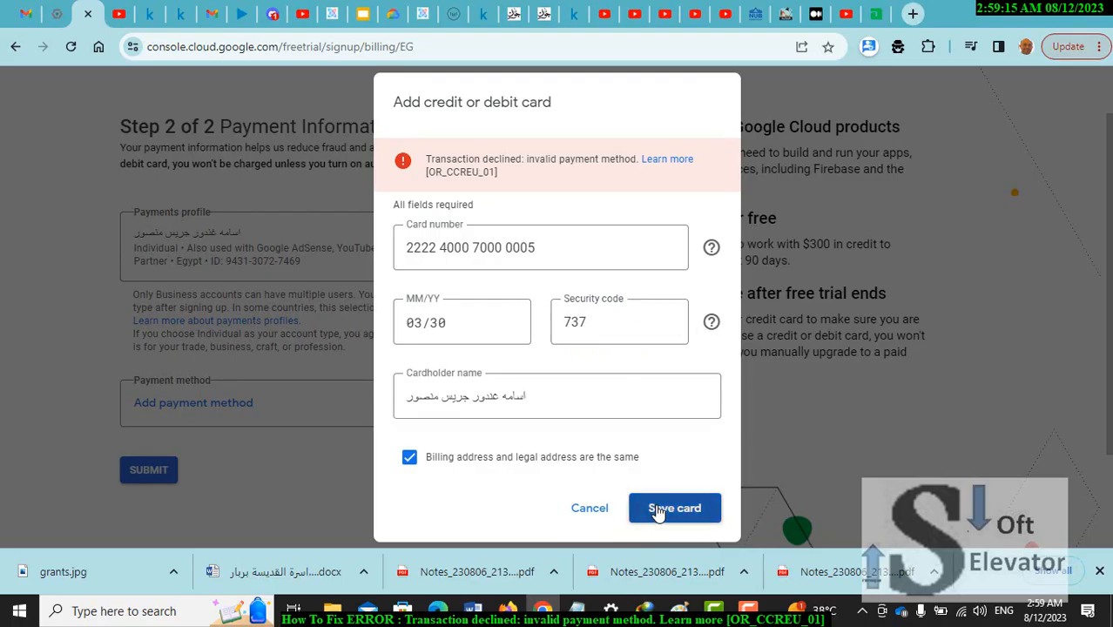
- Save the card, mark the billing address as different, and save again
{"action": "left_click", "coordinate": [675, 508]}
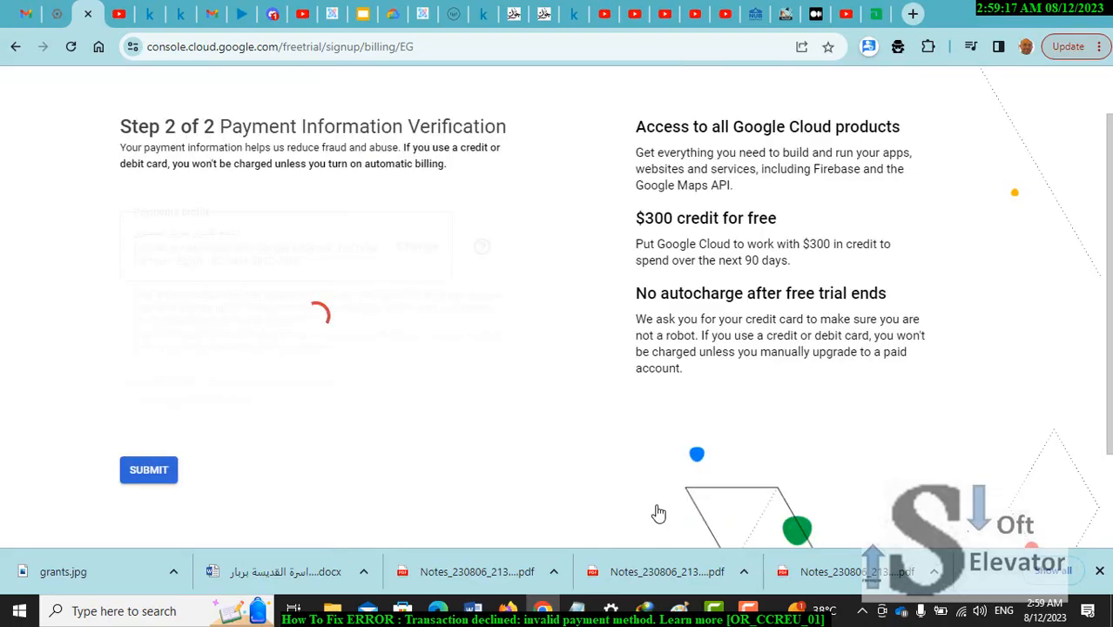
{"action": "left_click", "coordinate": [675, 507]}
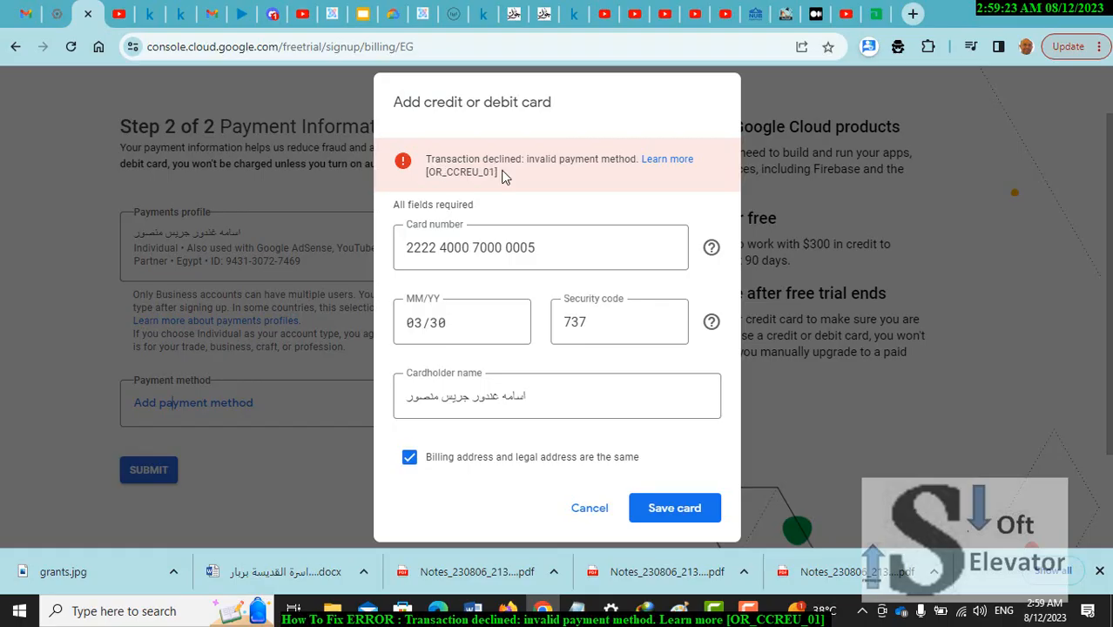
{"action": "mouse_move", "coordinate": [506, 215]}
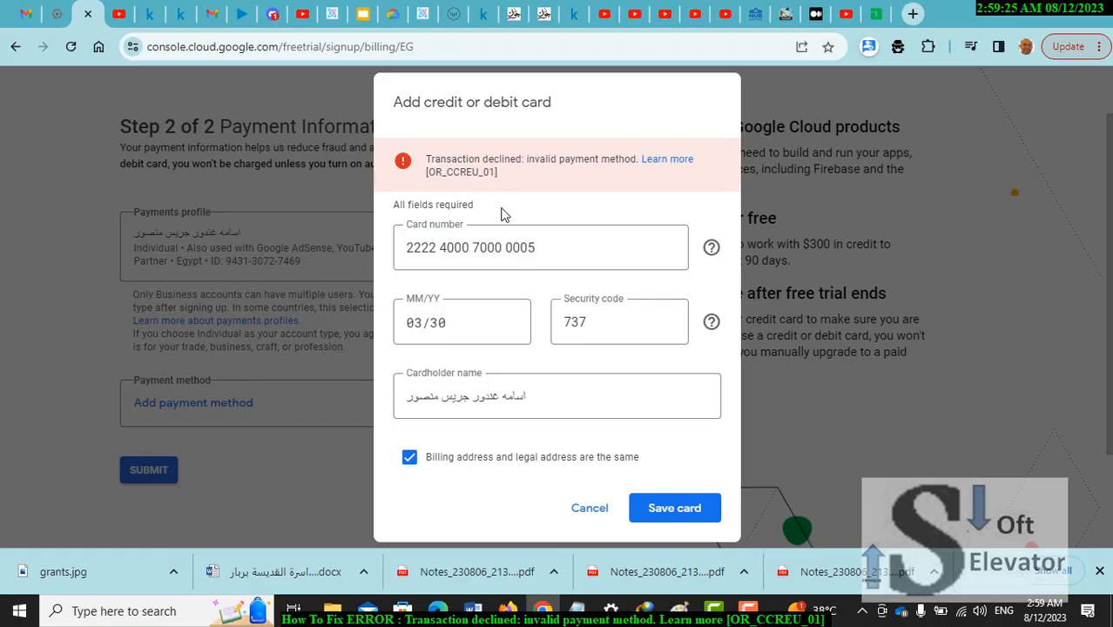
{"action": "mouse_move", "coordinate": [549, 473]}
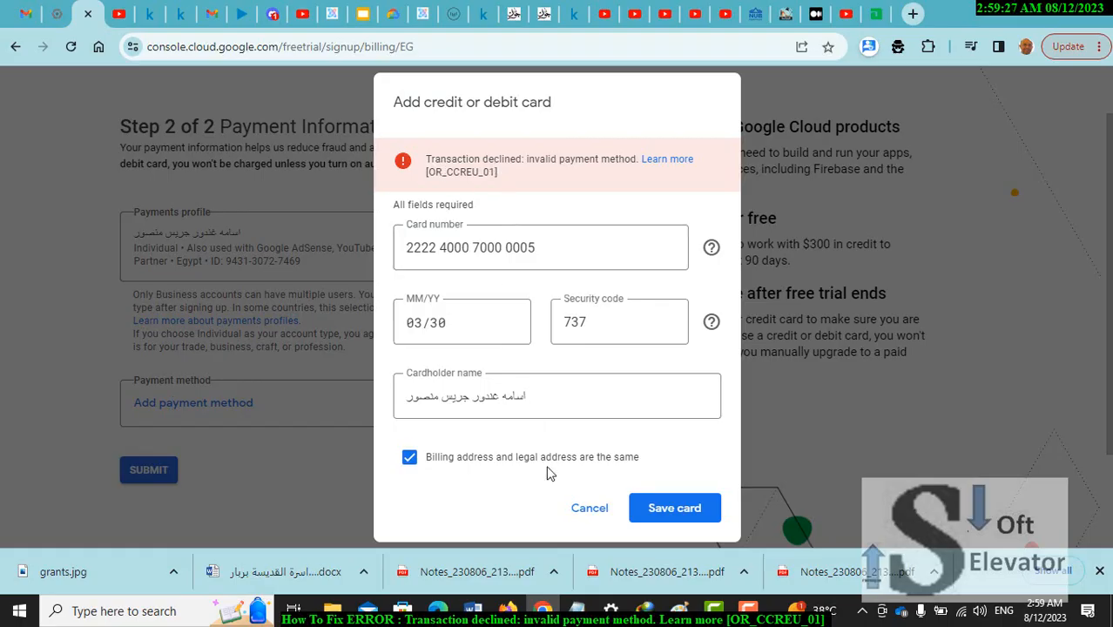
{"action": "left_click", "coordinate": [410, 457]}
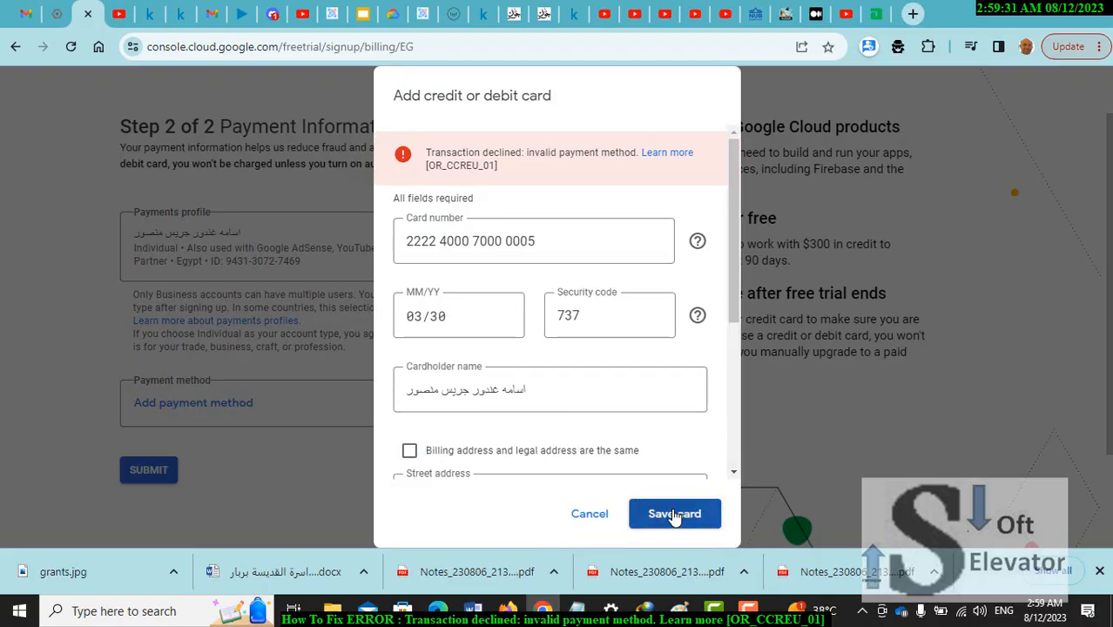
{"action": "left_click", "coordinate": [674, 514]}
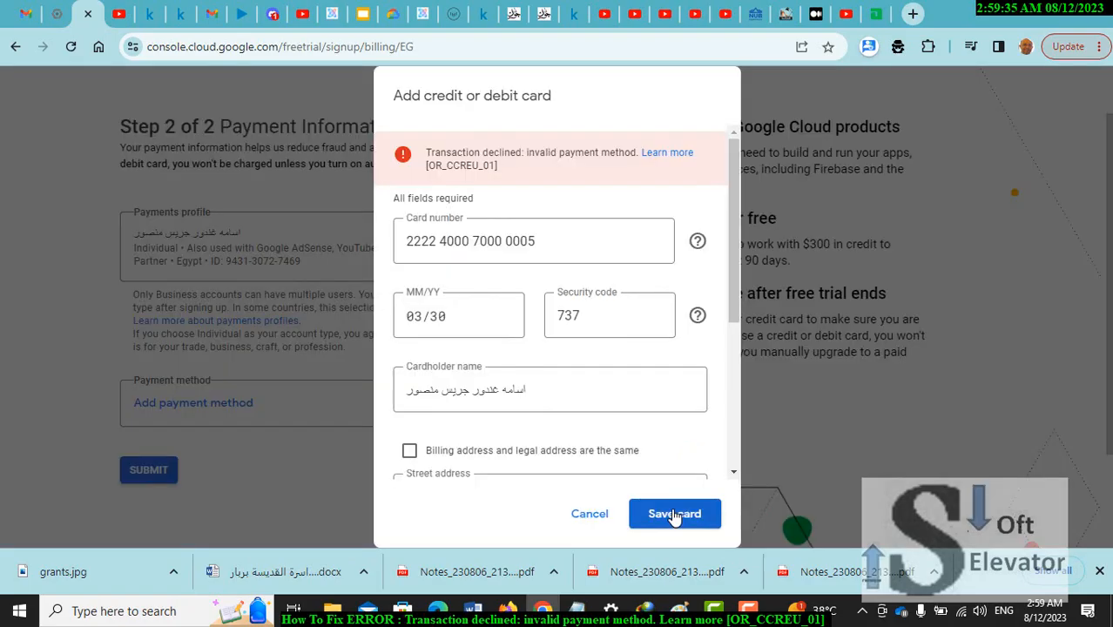
{"action": "mouse_move", "coordinate": [469, 133]}
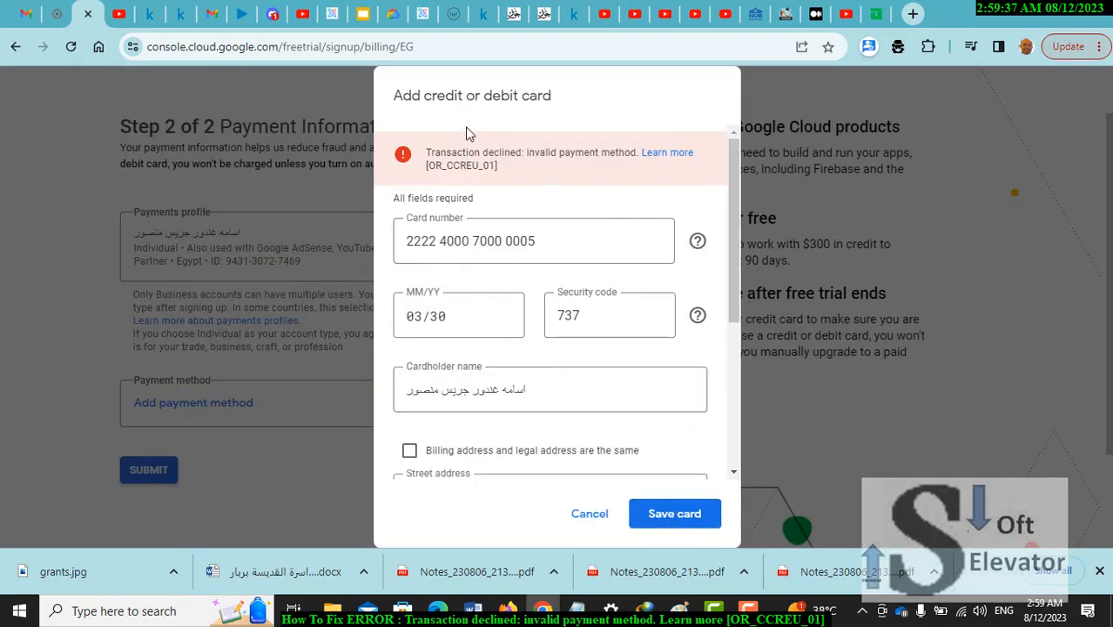
{"action": "mouse_move", "coordinate": [630, 164]}
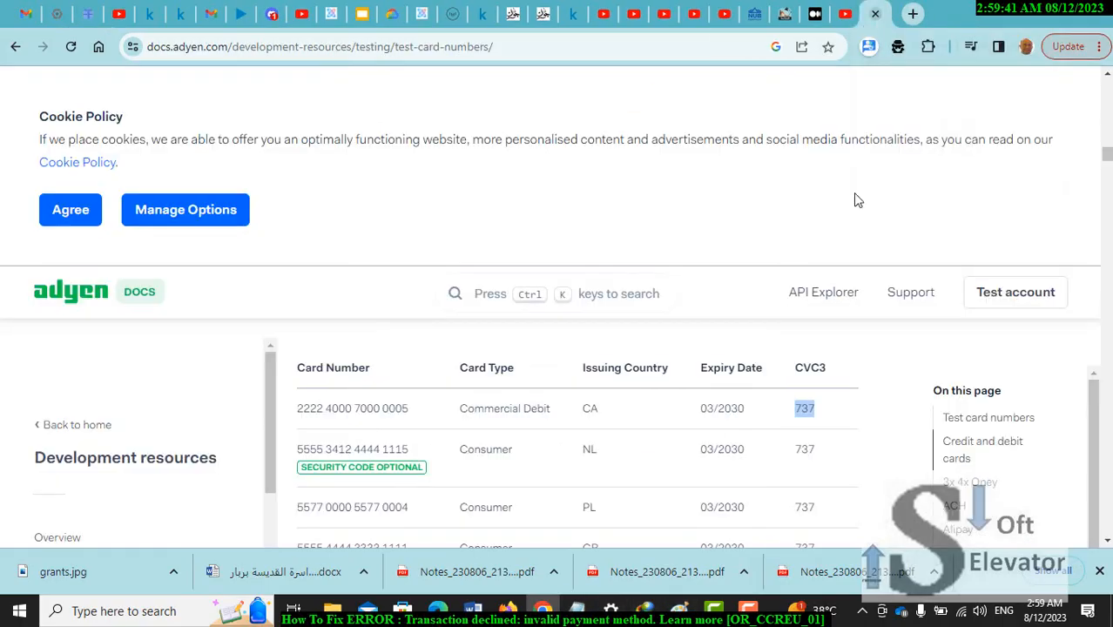
{"action": "mouse_move", "coordinate": [719, 413]}
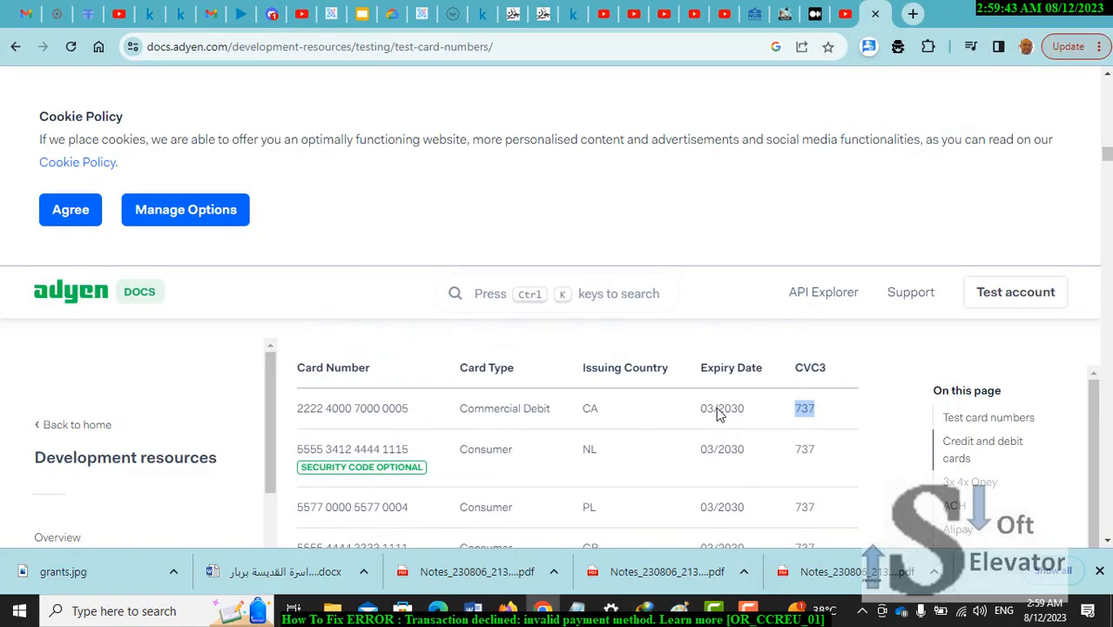